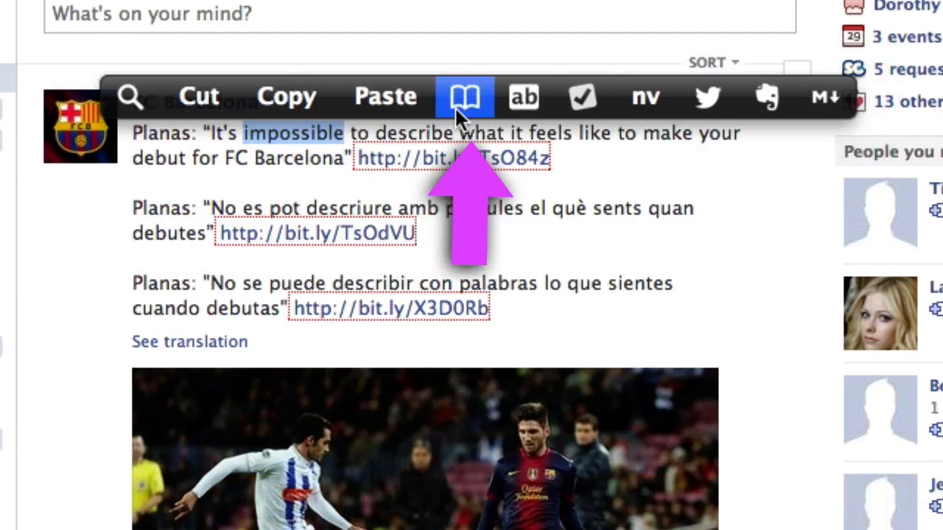
{"action": "mouse_move", "coordinate": [492, 114]}
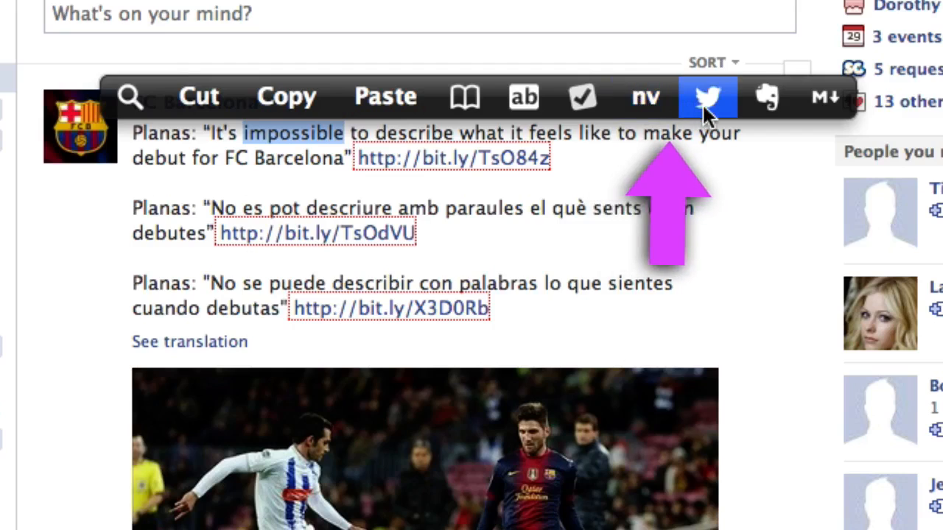
{"action": "mouse_move", "coordinate": [733, 114]}
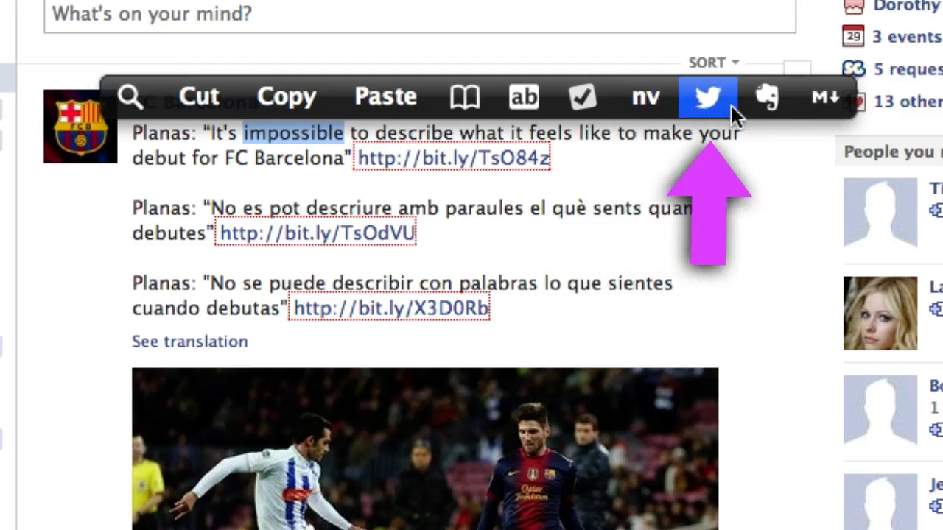
{"action": "mouse_move", "coordinate": [766, 96]}
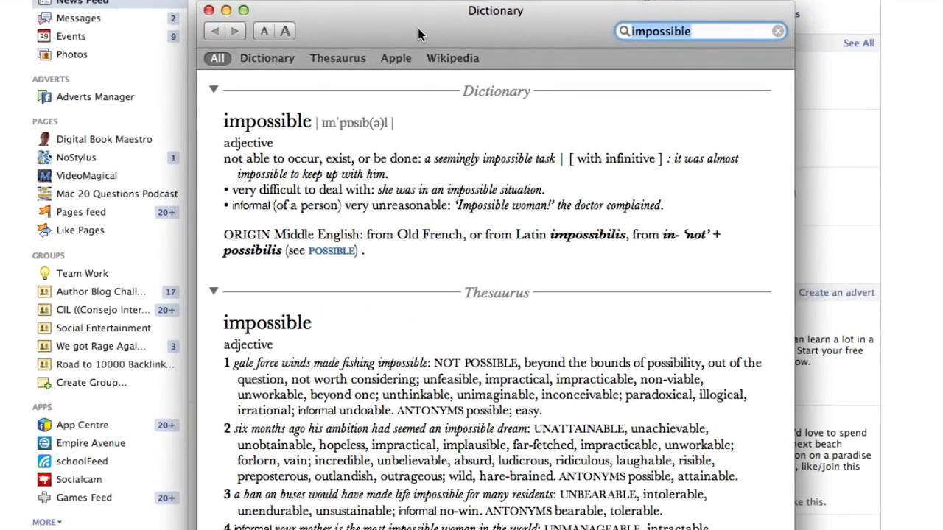
{"action": "mouse_move", "coordinate": [404, 34]}
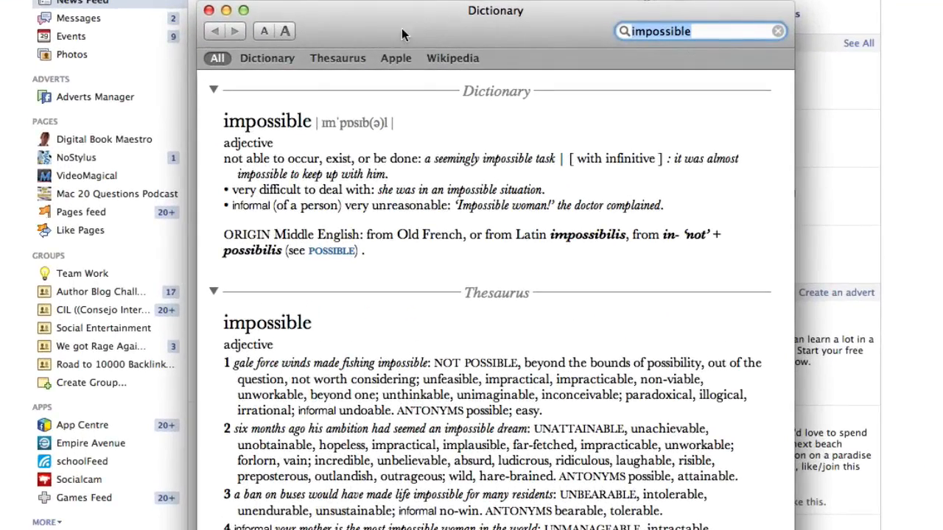
Close the Dictionary definition of 'impossible' to return to the Facebook post.
{"action": "left_click", "coordinate": [338, 58]}
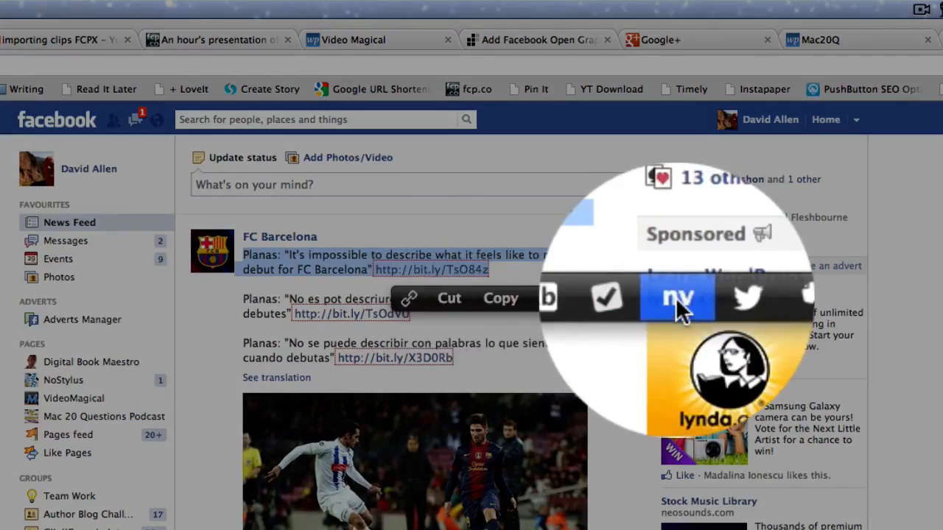
Send the selected FC Barcelona quote to nvALT as a new note.
{"action": "left_click", "coordinate": [676, 298]}
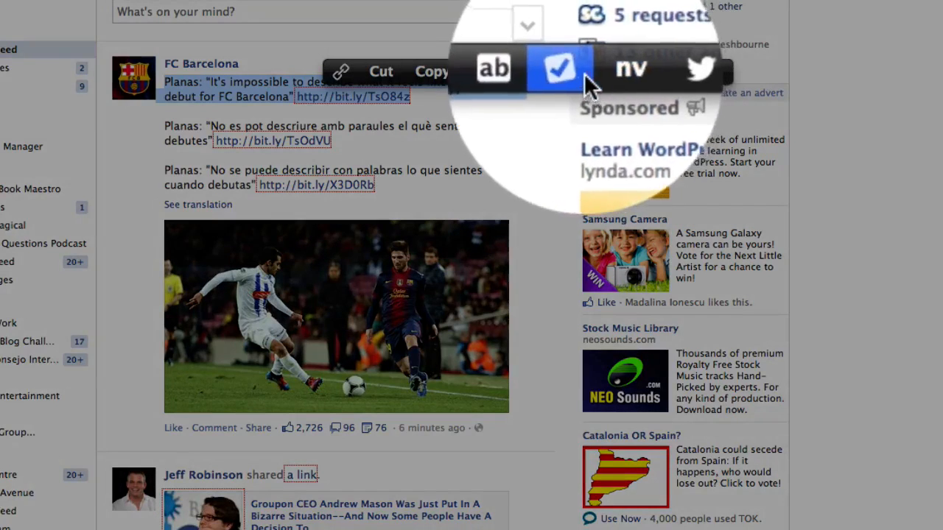
Send the FC Barcelona quote to OmniFocus and save it as an inbox task.
{"action": "left_click", "coordinate": [559, 70]}
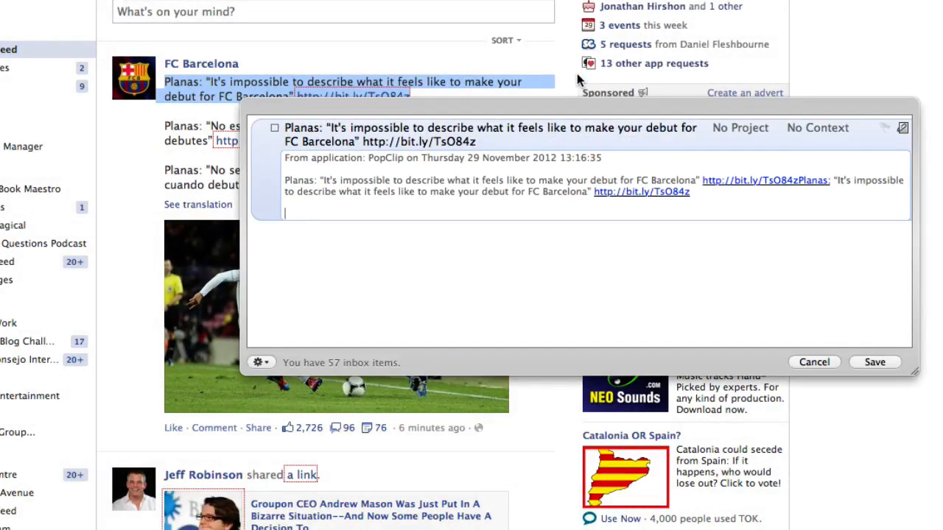
{"action": "mouse_move", "coordinate": [556, 16]}
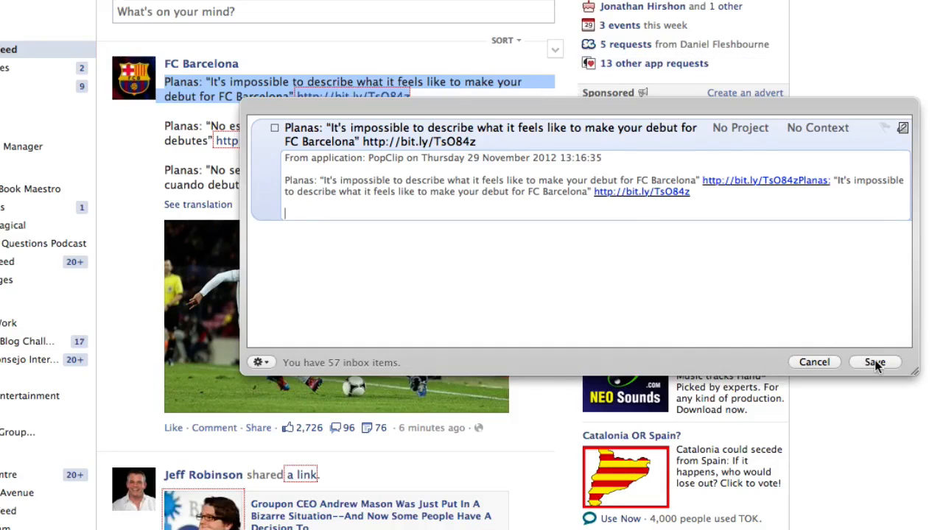
{"action": "left_click", "coordinate": [874, 361]}
{"action": "type", "text": "e"}
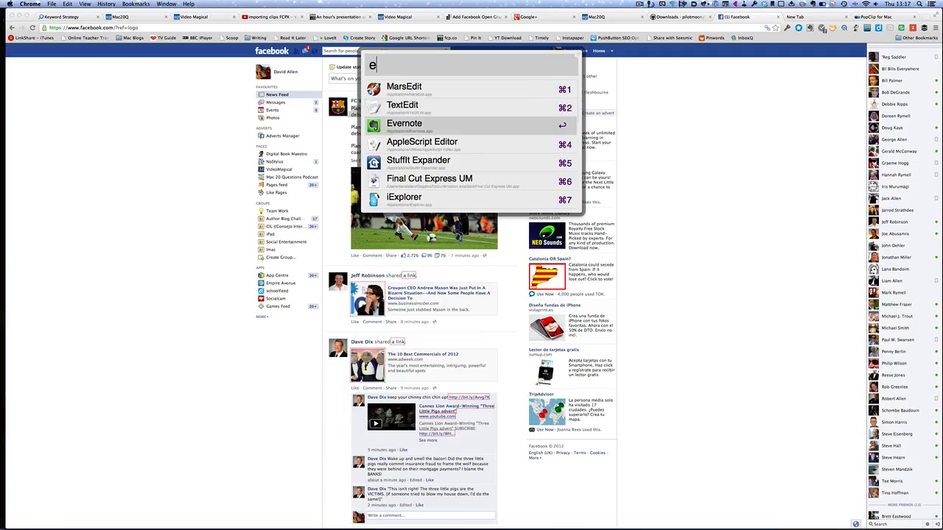
Switch to Evernote and tag the quote note with 'Barcelona'.
{"action": "left_click", "coordinate": [405, 123]}
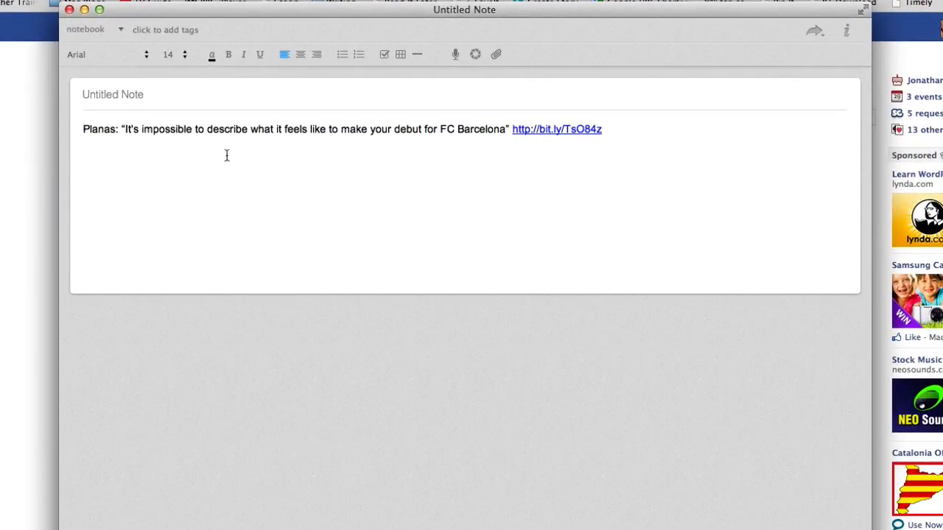
{"action": "mouse_move", "coordinate": [190, 183]}
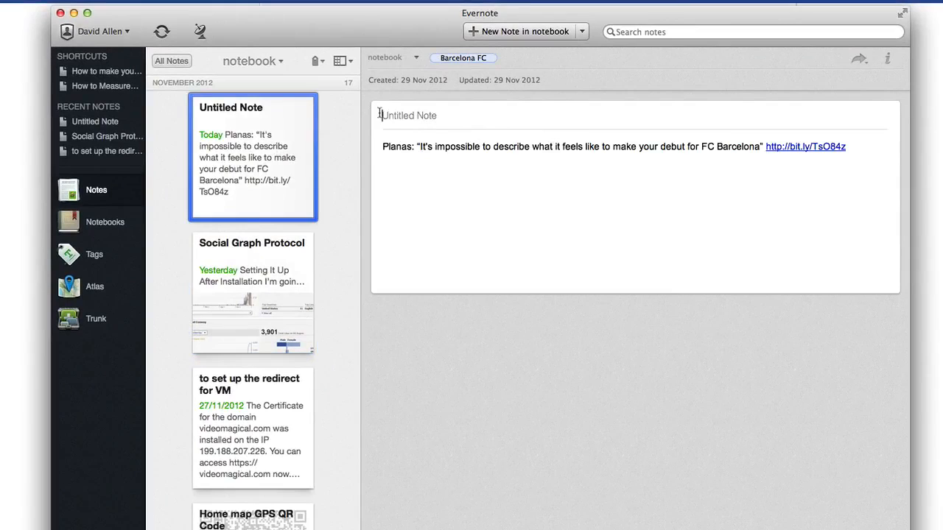
{"action": "type", "text": "Barcelona"}
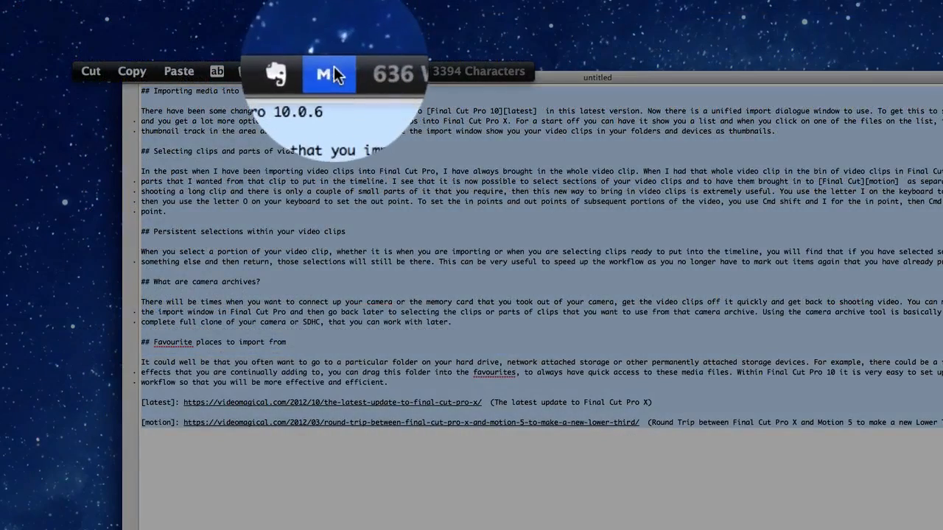
Select the TextMate article text to show its word and character counts.
{"action": "left_click", "coordinate": [328, 73]}
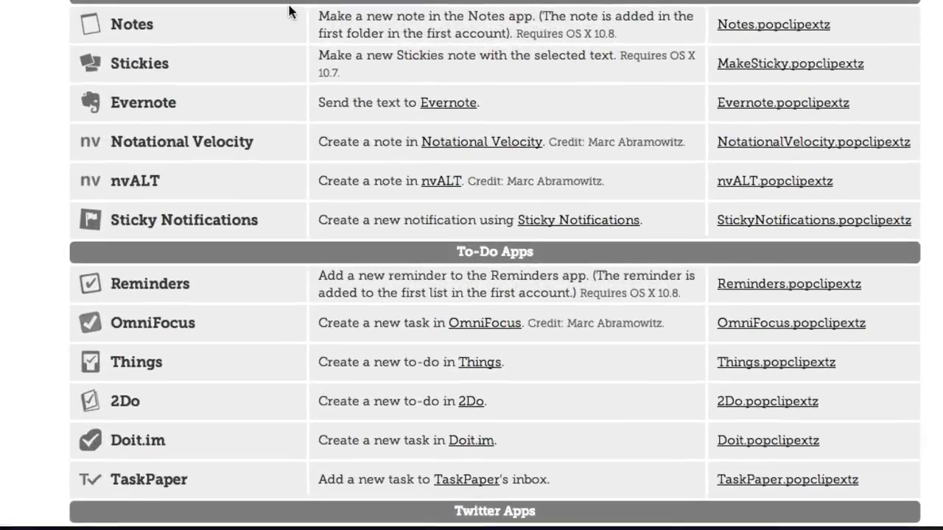
Browse the PopClip Extensions catalogue, then show the Downloads folder in Finder.
{"action": "scroll", "scroll_direction": "down", "scroll_amount": 3}
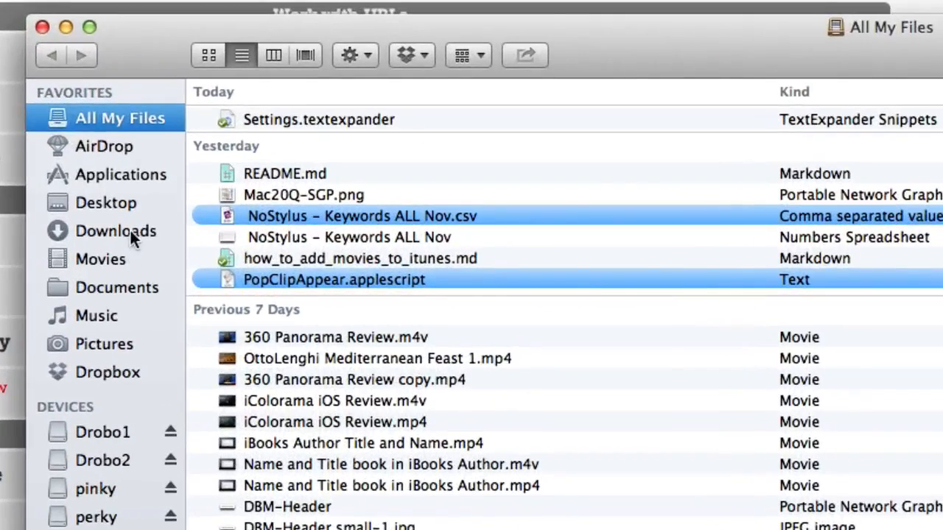
{"action": "left_click", "coordinate": [115, 231]}
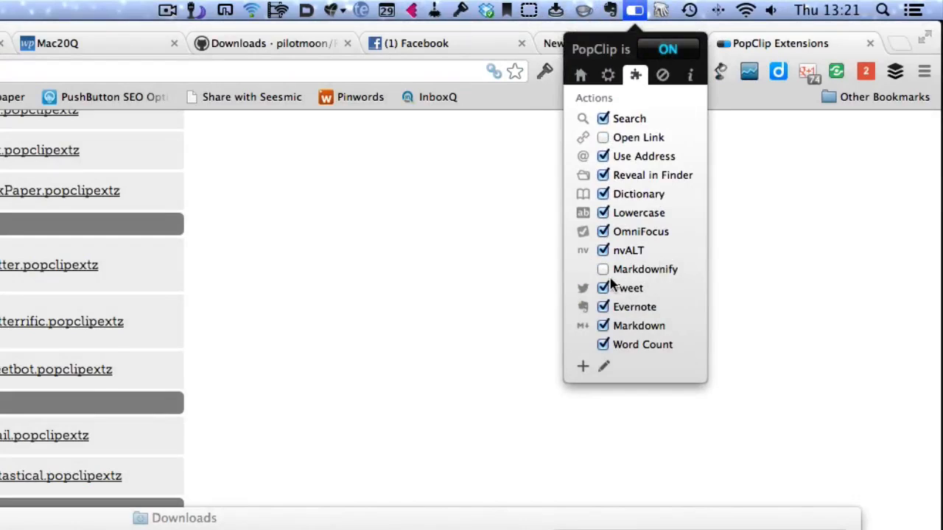
{"action": "mouse_move", "coordinate": [671, 279]}
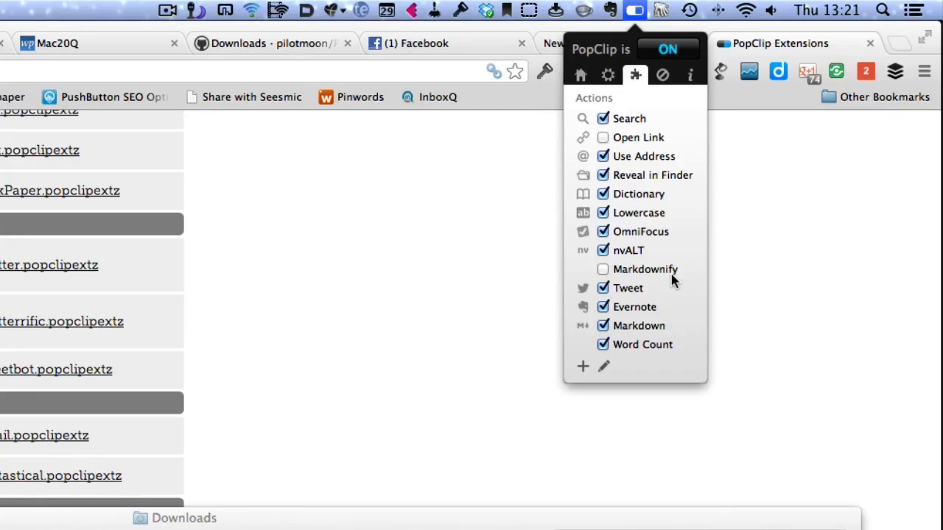
{"action": "mouse_move", "coordinate": [600, 208]}
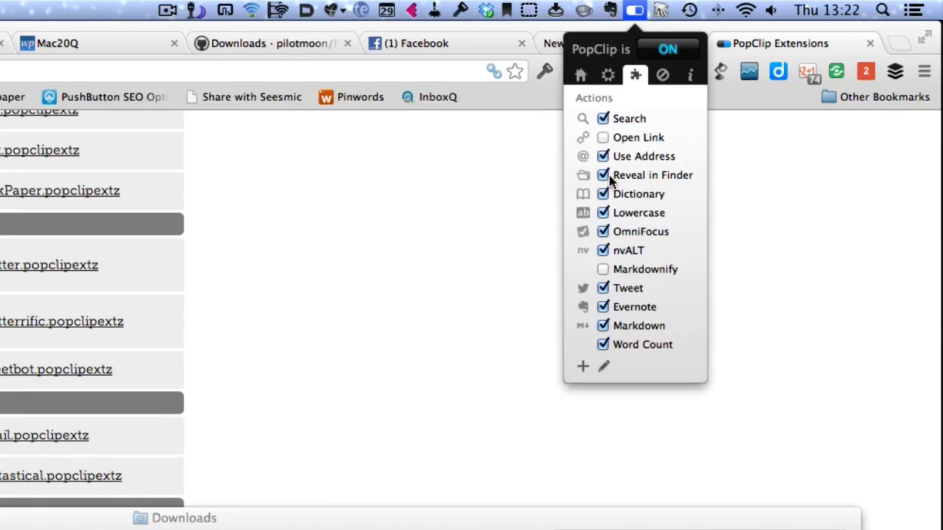
{"action": "mouse_move", "coordinate": [618, 188]}
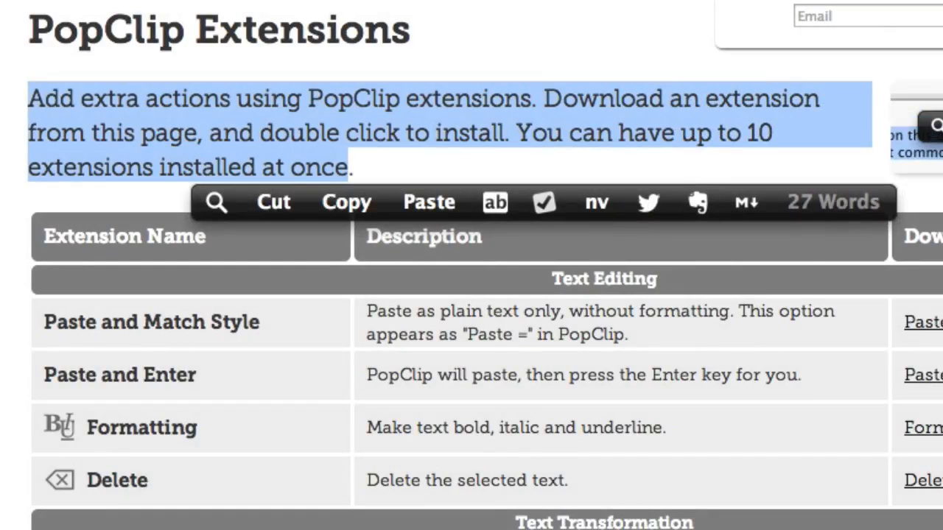
Scroll the page while adding Word Count and Character Count actions.
{"action": "scroll", "scroll_direction": "down", "scroll_amount": 3}
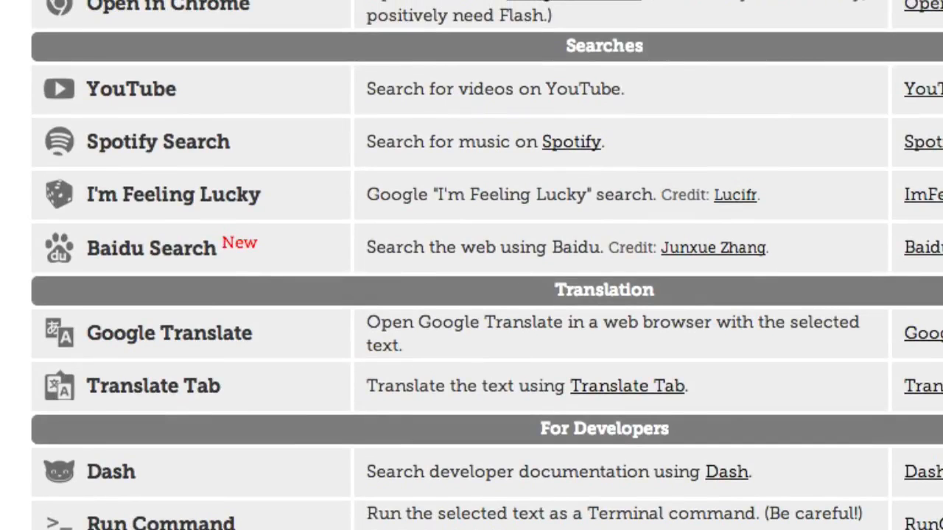
{"action": "scroll", "scroll_direction": "down", "scroll_amount": 3}
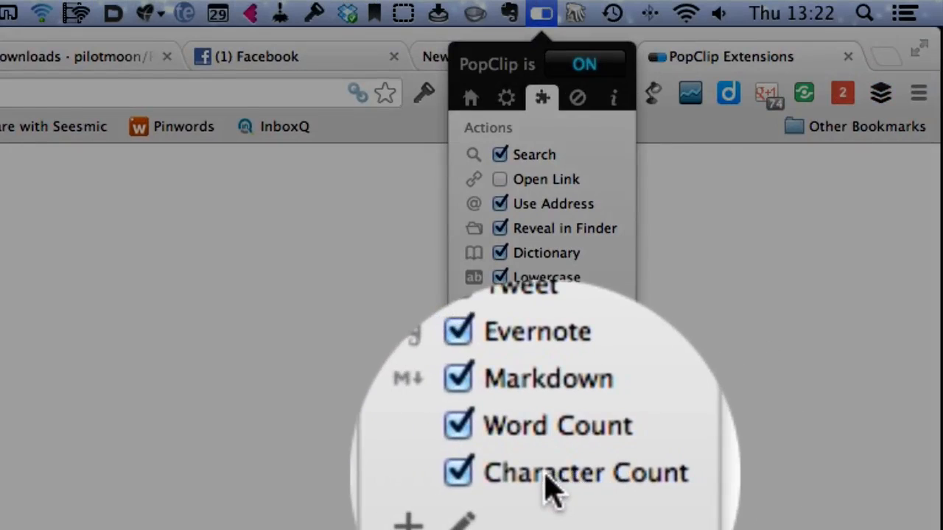
Set PopClip's appearance size to maximum, review General options, and close the menu.
{"action": "left_click", "coordinate": [507, 97]}
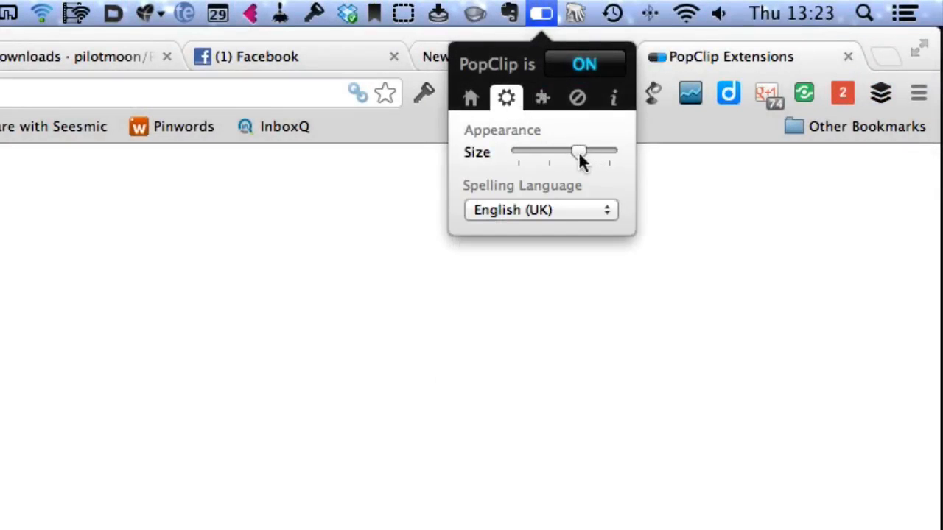
{"action": "left_click_drag", "start_coordinate": [577, 153], "coordinate": [607, 152]}
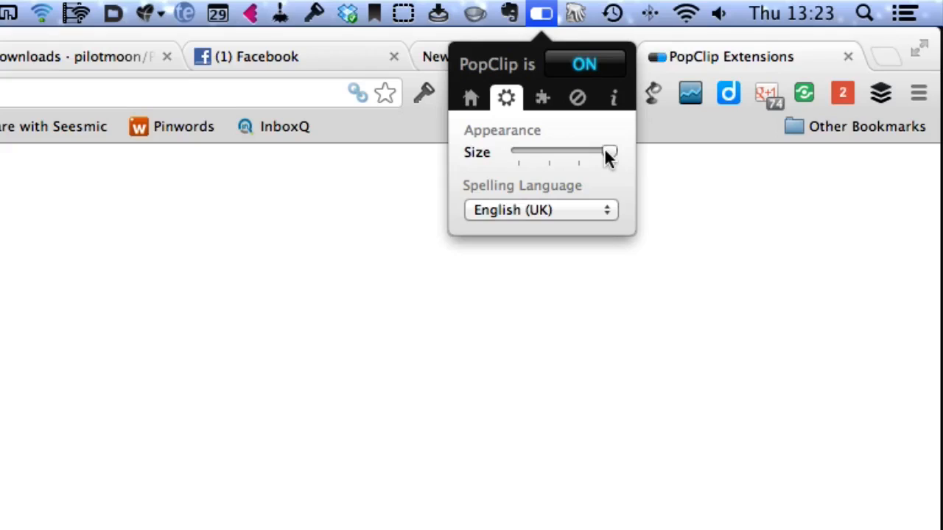
{"action": "left_click", "coordinate": [470, 96]}
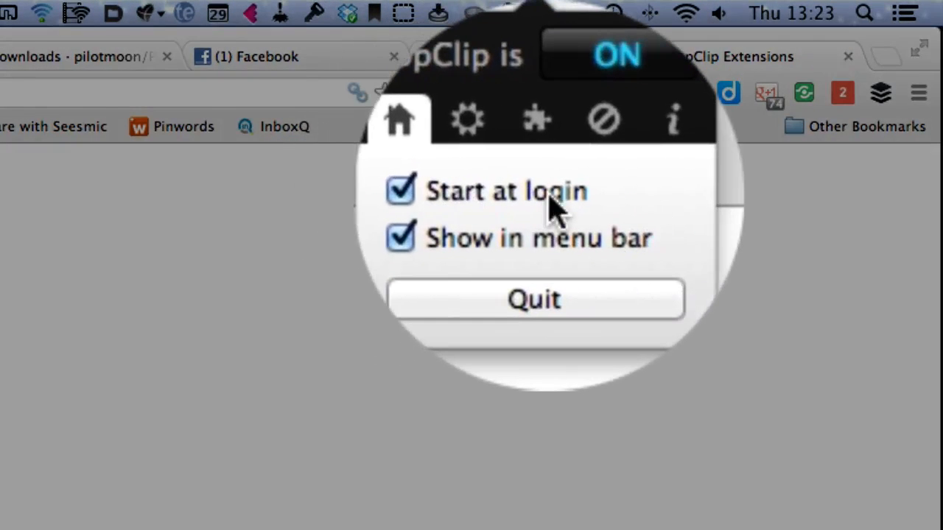
{"action": "left_click", "coordinate": [577, 97]}
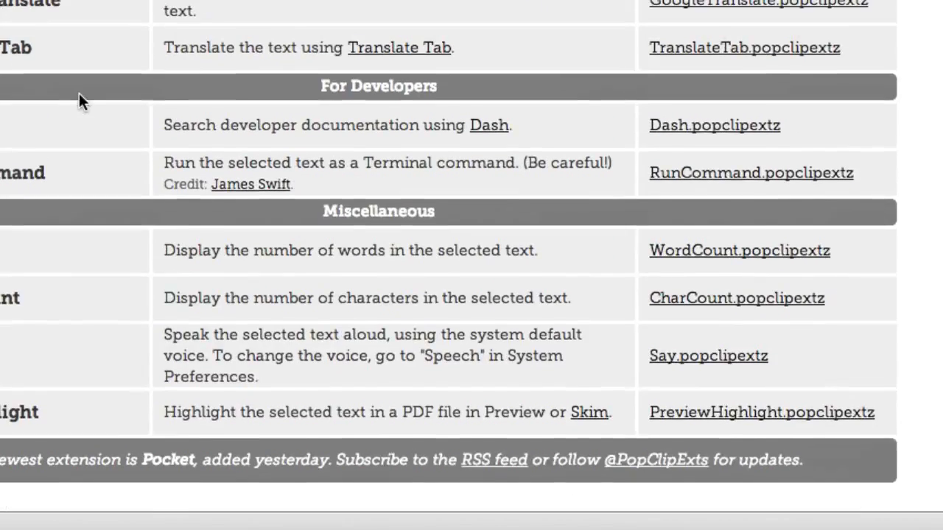
Select the Say extension's description text to tweet it.
{"action": "scroll", "scroll_direction": "down", "scroll_amount": 3}
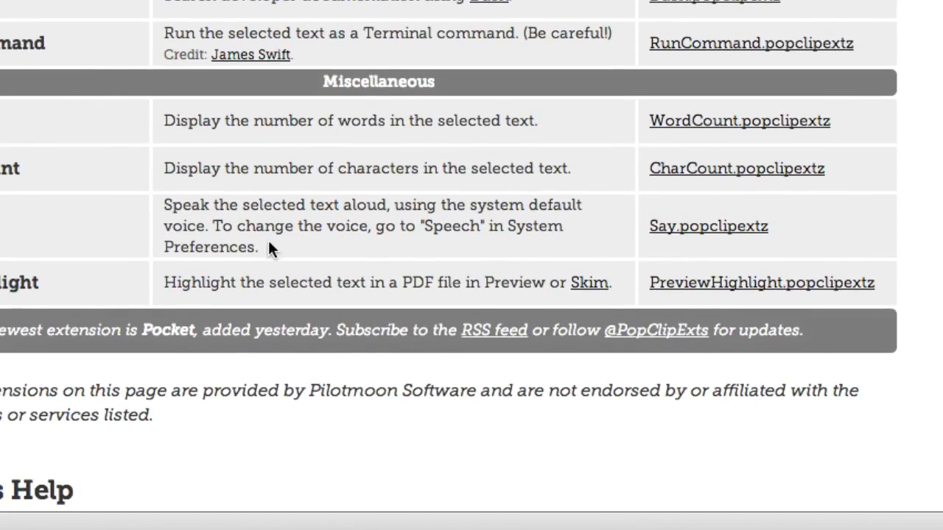
{"action": "left_click_drag", "start_coordinate": [164, 205], "coordinate": [260, 247]}
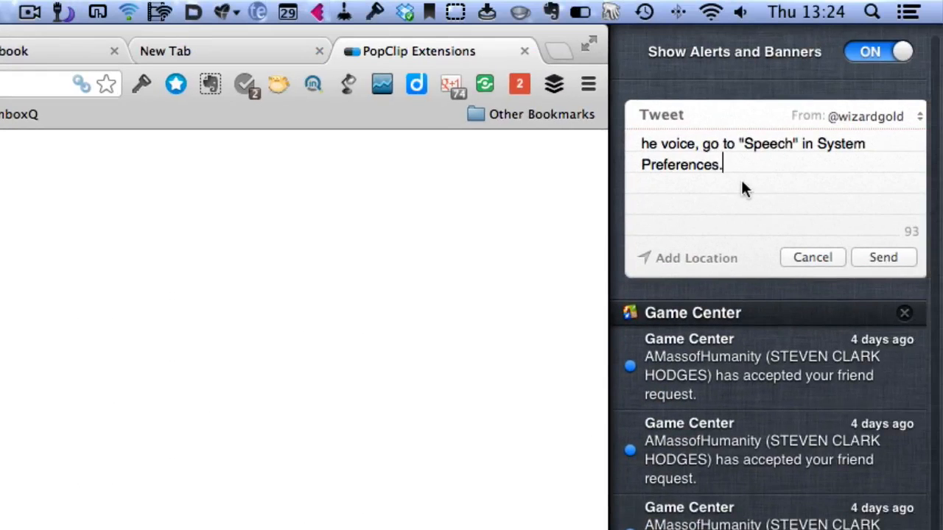
{"action": "mouse_move", "coordinate": [751, 166]}
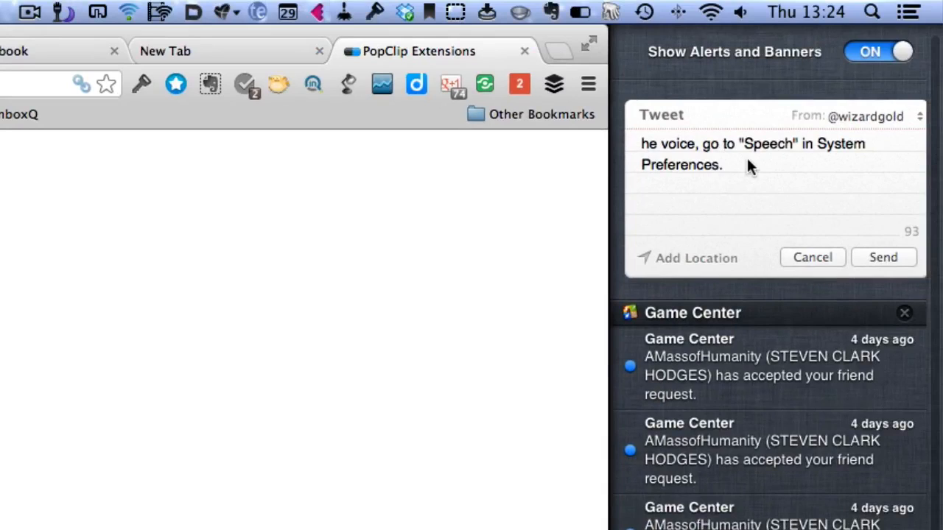
Dismiss the tweet draft in Notification Center.
{"action": "left_click", "coordinate": [643, 144]}
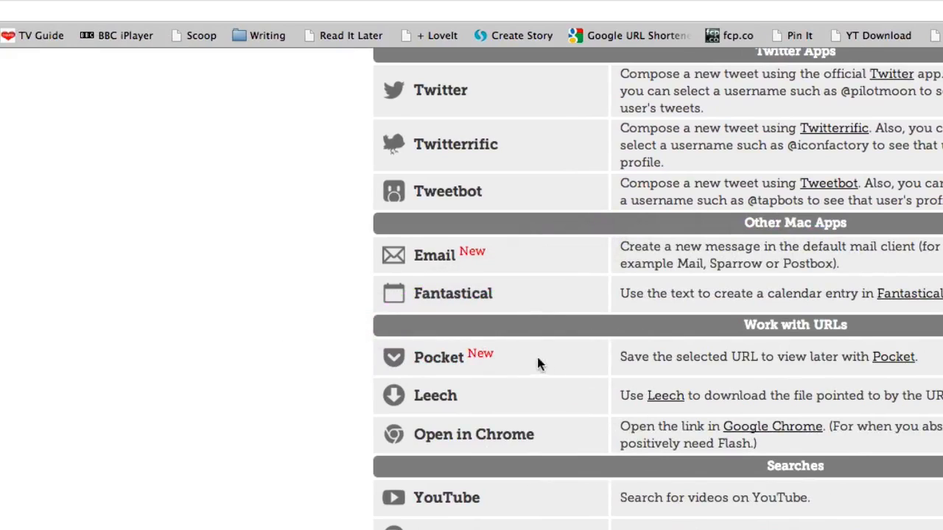
{"action": "mouse_move", "coordinate": [626, 370]}
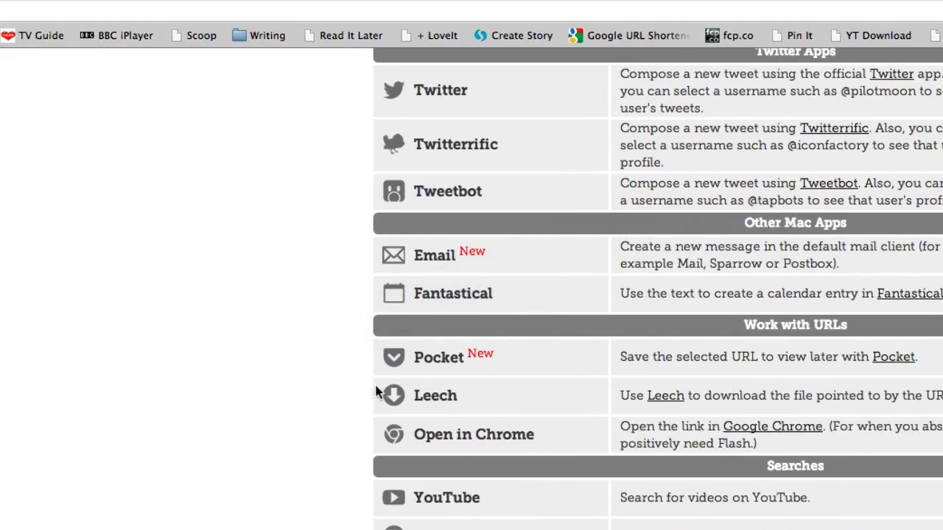
{"action": "mouse_move", "coordinate": [367, 394]}
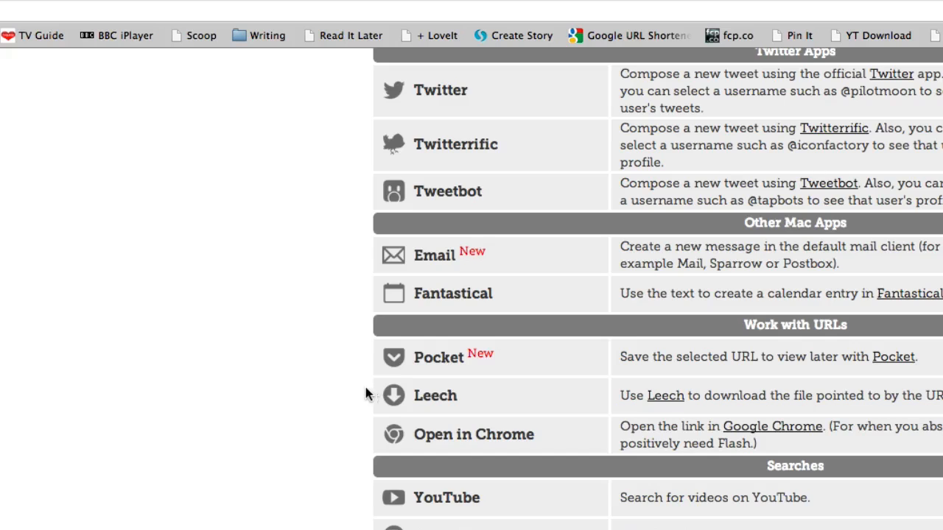
{"action": "scroll", "scroll_direction": "down", "scroll_amount": 3}
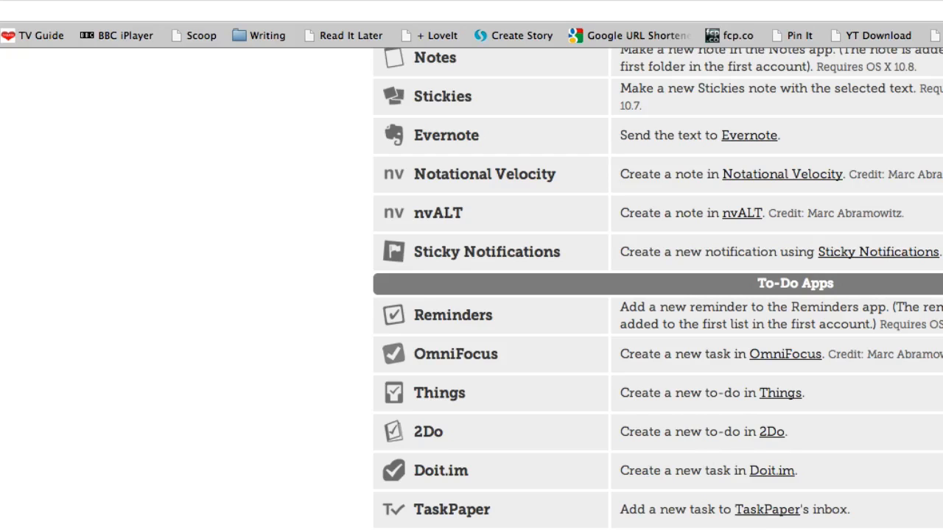
{"action": "scroll", "scroll_direction": "up", "scroll_amount": 3}
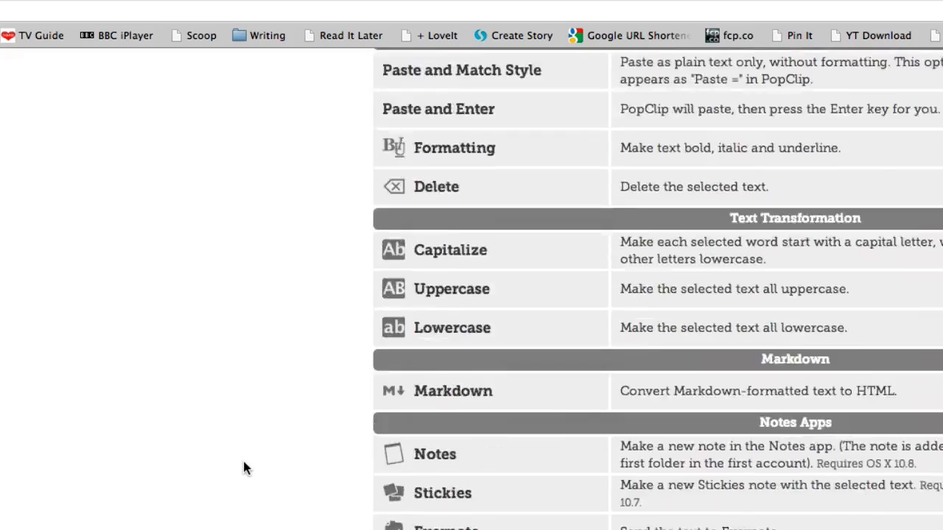